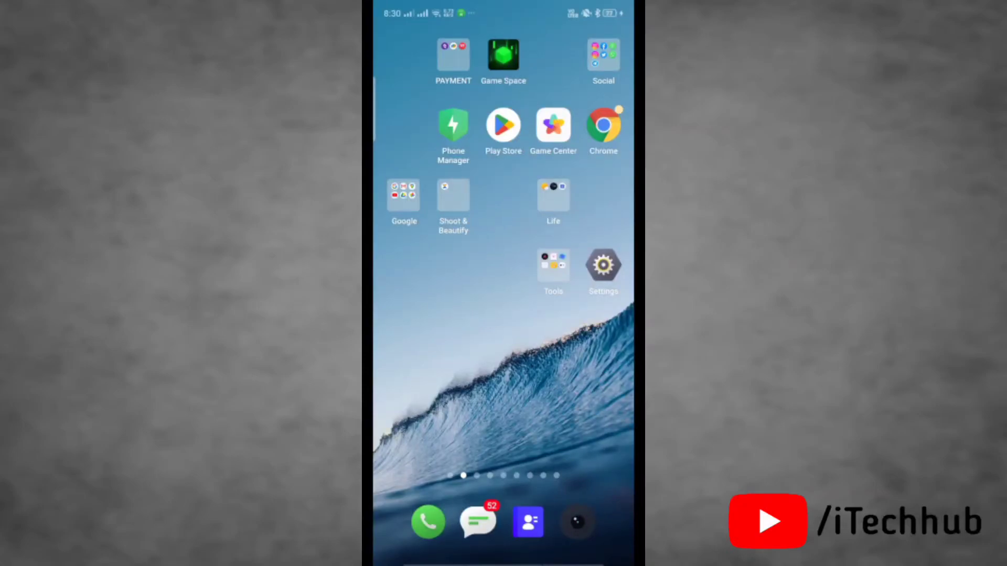
Step: Launch WhatsApp from the home screen's Social folder and open the 'Kem 6o' chat
{"action": "scroll", "scroll_direction": "left", "scroll_amount": 3}
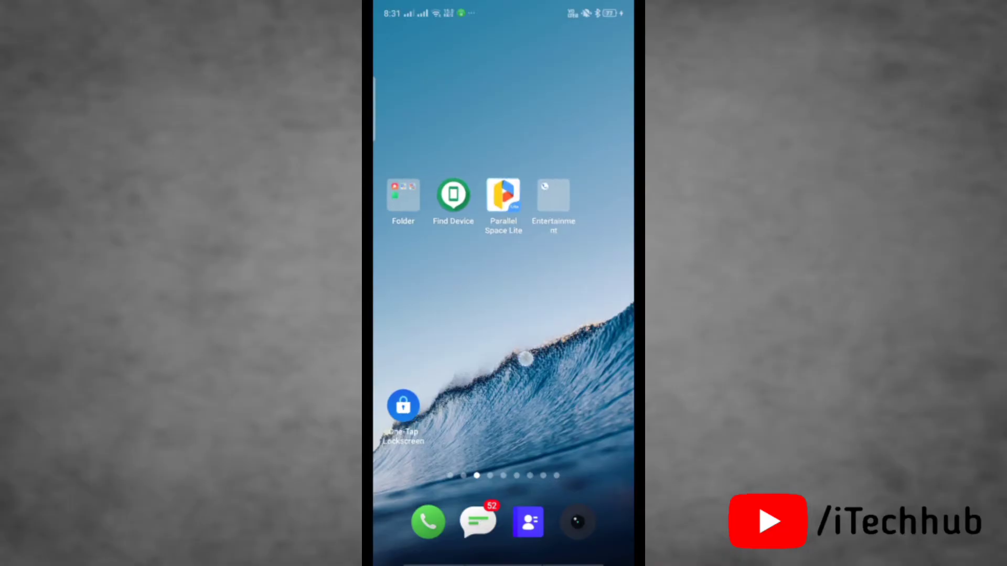
{"action": "scroll", "scroll_direction": "left", "scroll_amount": 3}
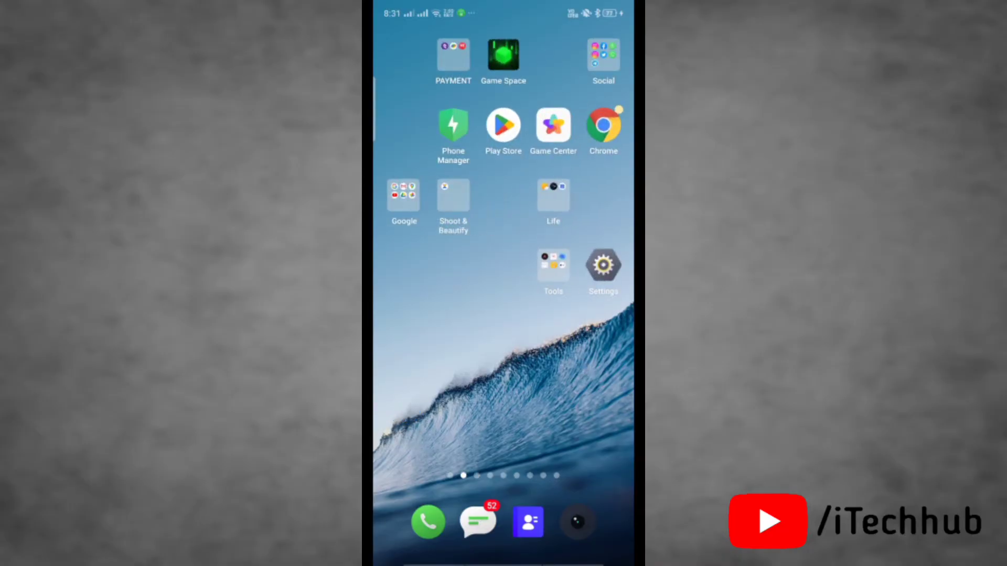
{"action": "scroll", "scroll_direction": "left", "scroll_amount": 3}
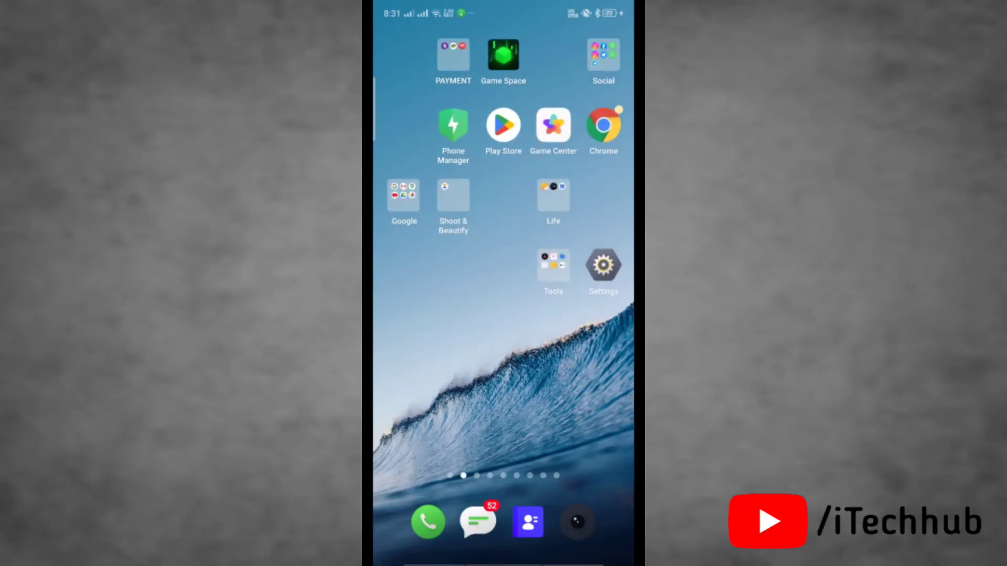
{"action": "left_click", "coordinate": [603, 54]}
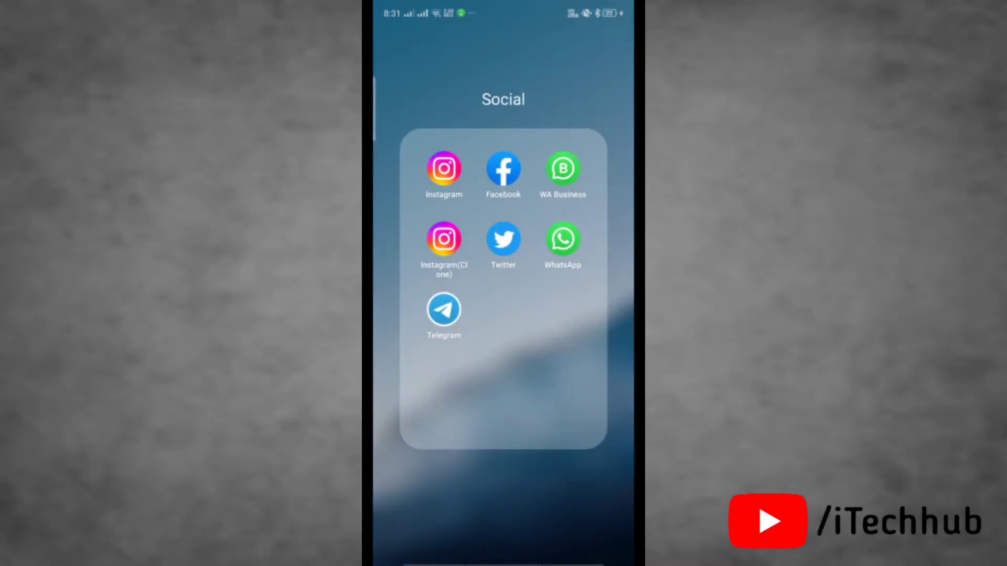
{"action": "left_click", "coordinate": [561, 239]}
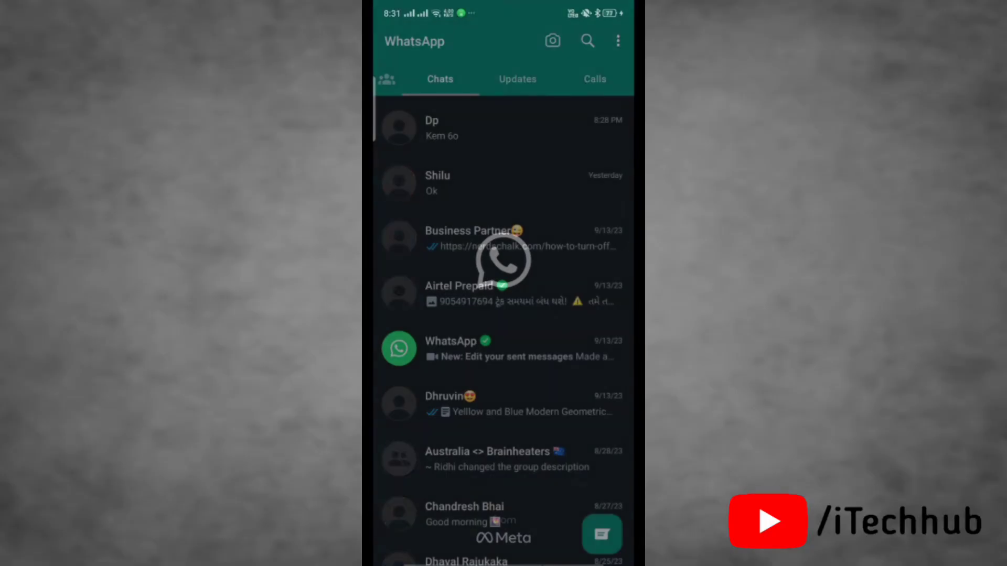
{"action": "left_click", "coordinate": [439, 128]}
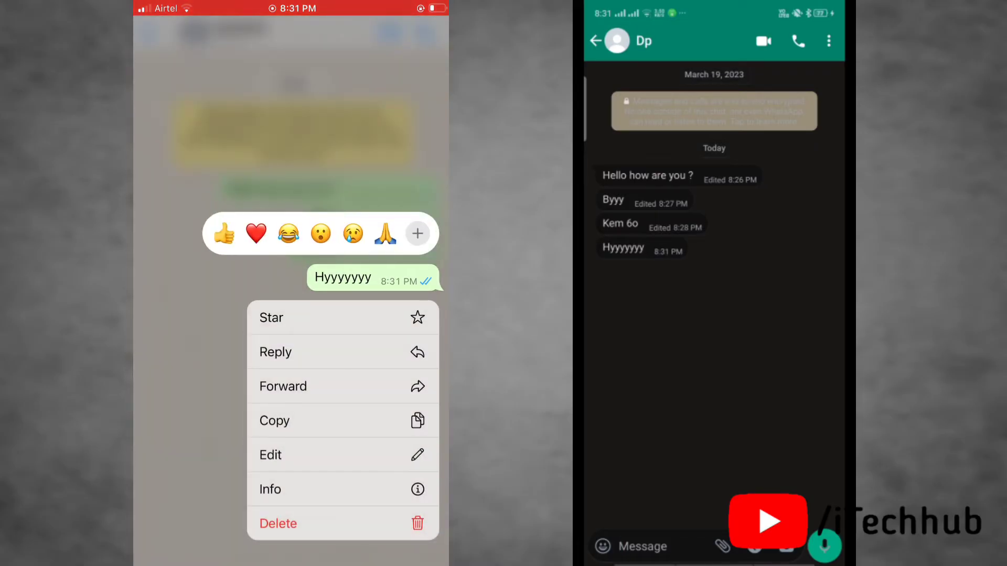
Step: Edit the 'Hyyyyyyy' message down to 'Hy' and save it
{"action": "left_click", "coordinate": [269, 455]}
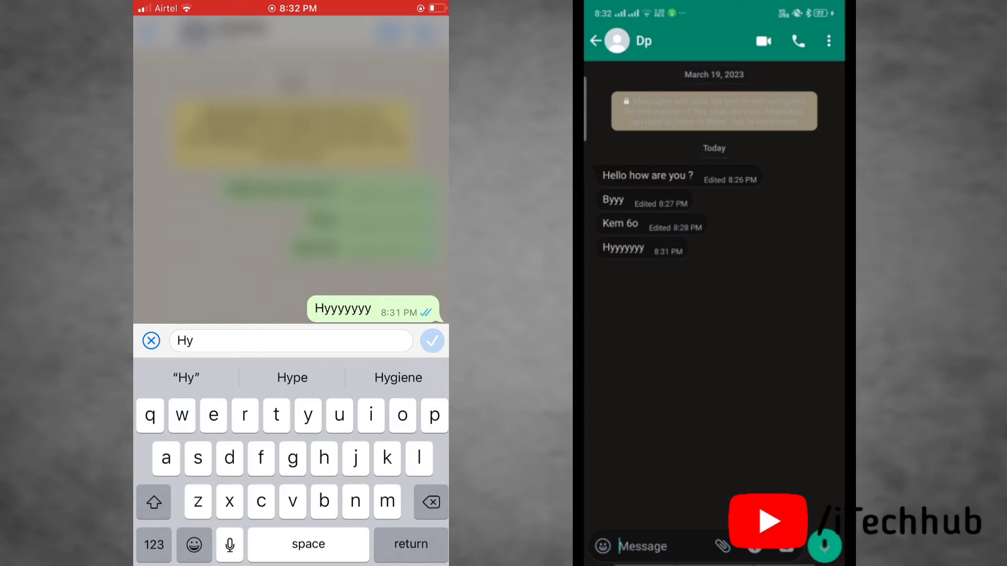
{"action": "left_click", "coordinate": [431, 341]}
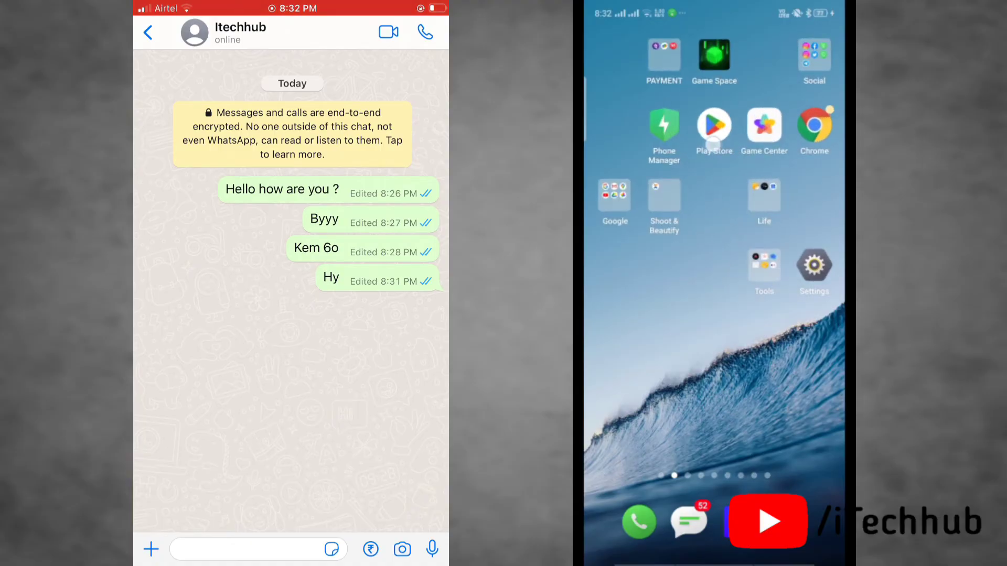
Step: Search the Play Store for 'antidelete for whatsapp message' and launch the installed app
{"action": "left_click", "coordinate": [713, 125]}
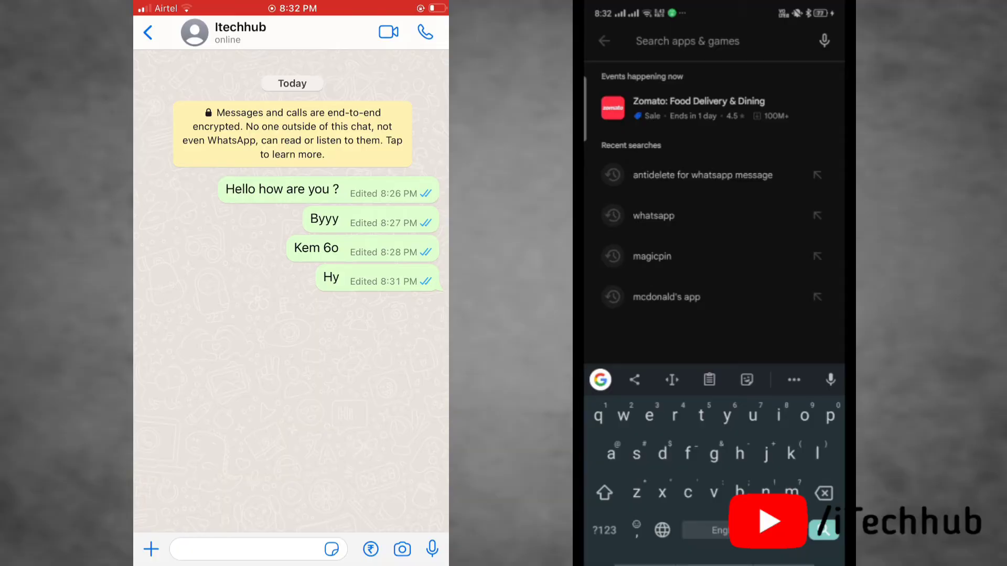
{"action": "type", "text": "an"}
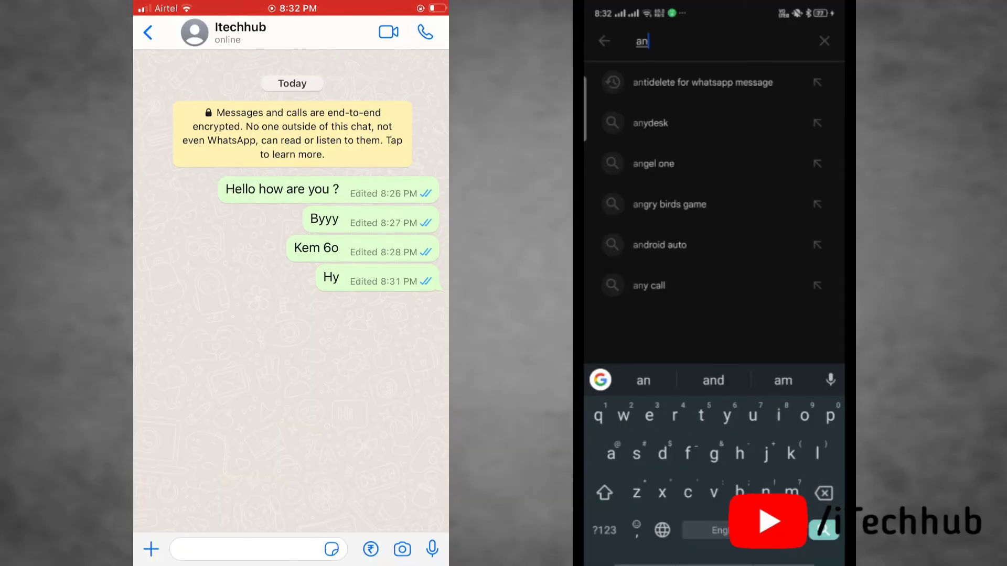
{"action": "left_click", "coordinate": [703, 82]}
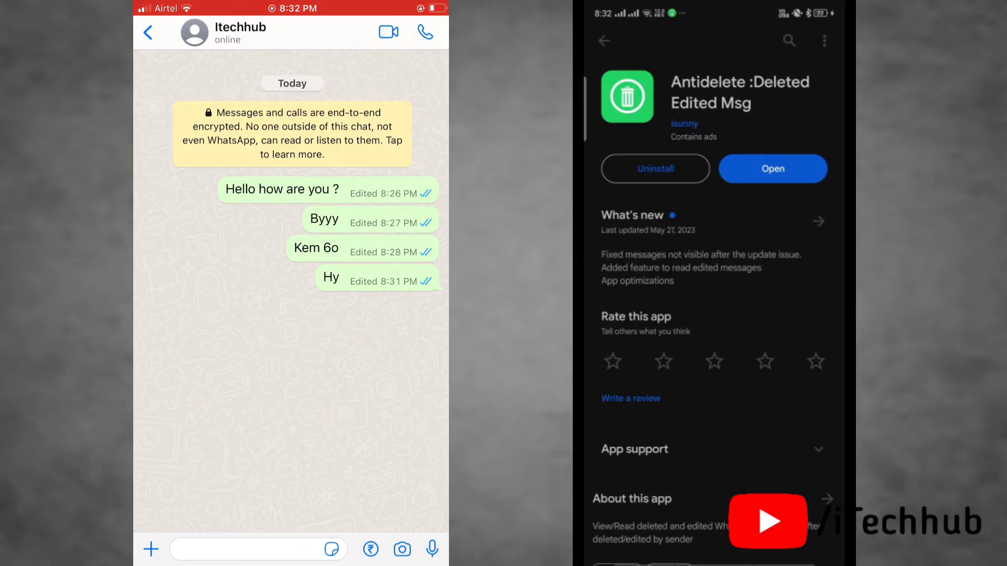
{"action": "left_click", "coordinate": [773, 168]}
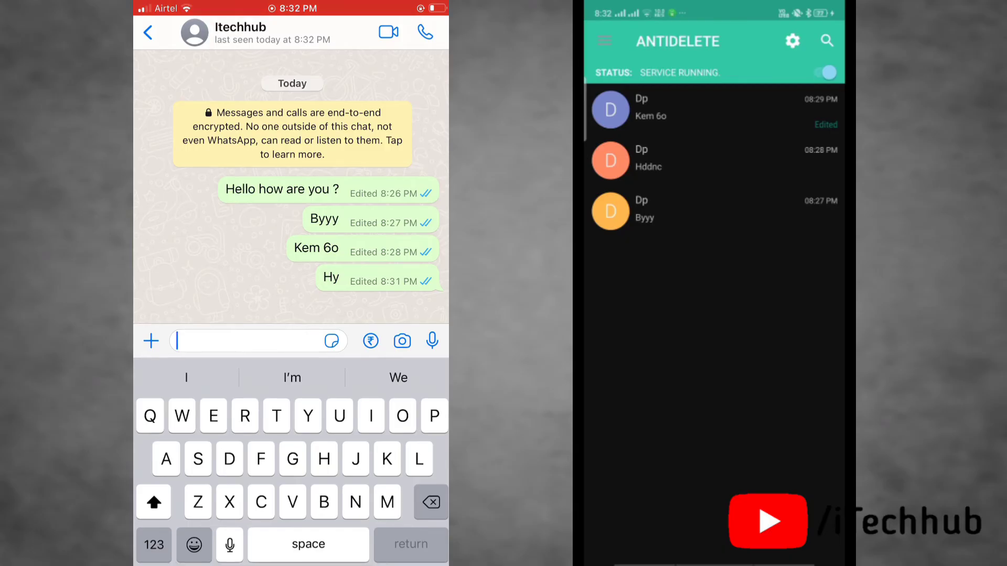
Step: Type 'What are you doing ?' into the chat and send it
{"action": "type", "text": "What are"}
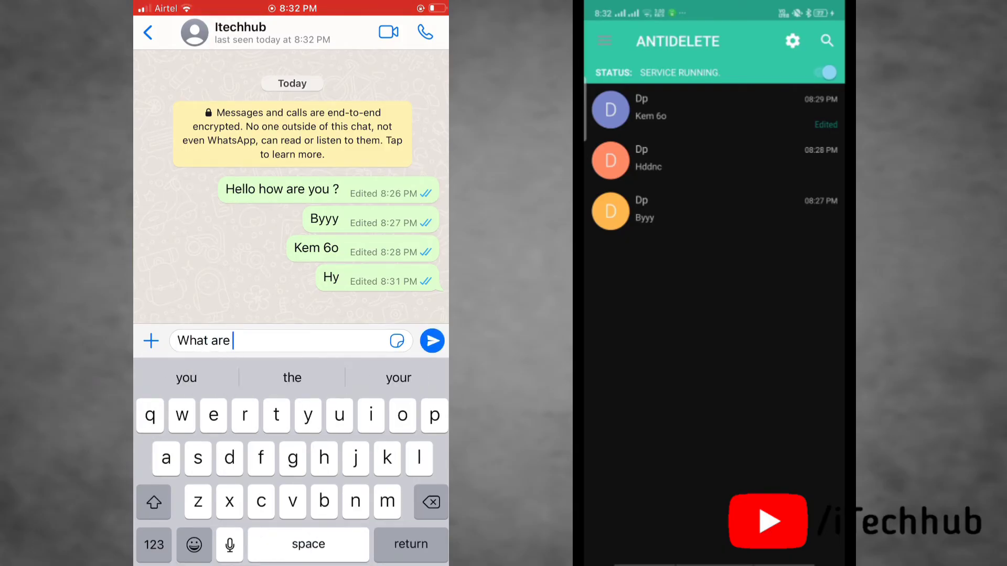
{"action": "type", "text": "you doing ?"}
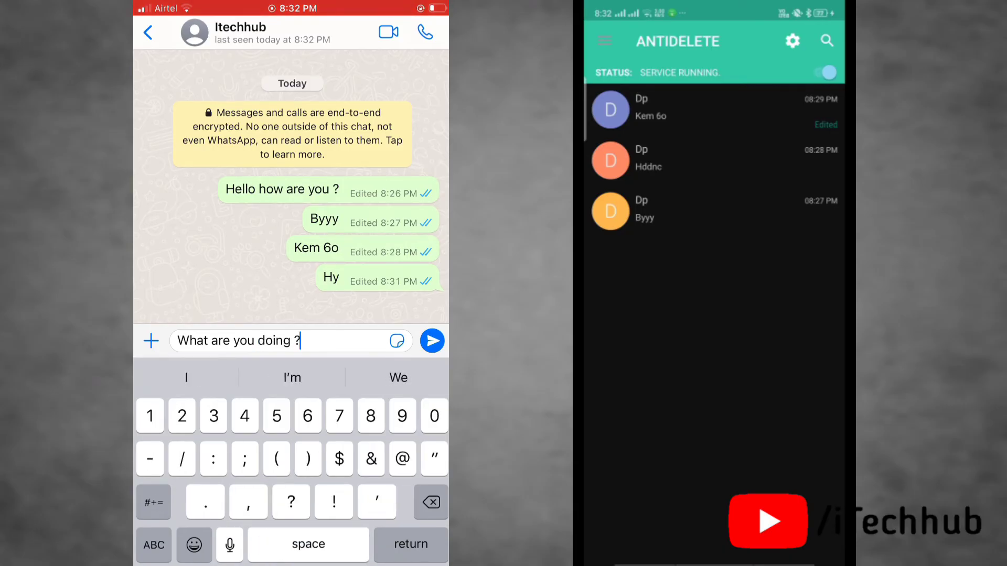
{"action": "left_click", "coordinate": [432, 341]}
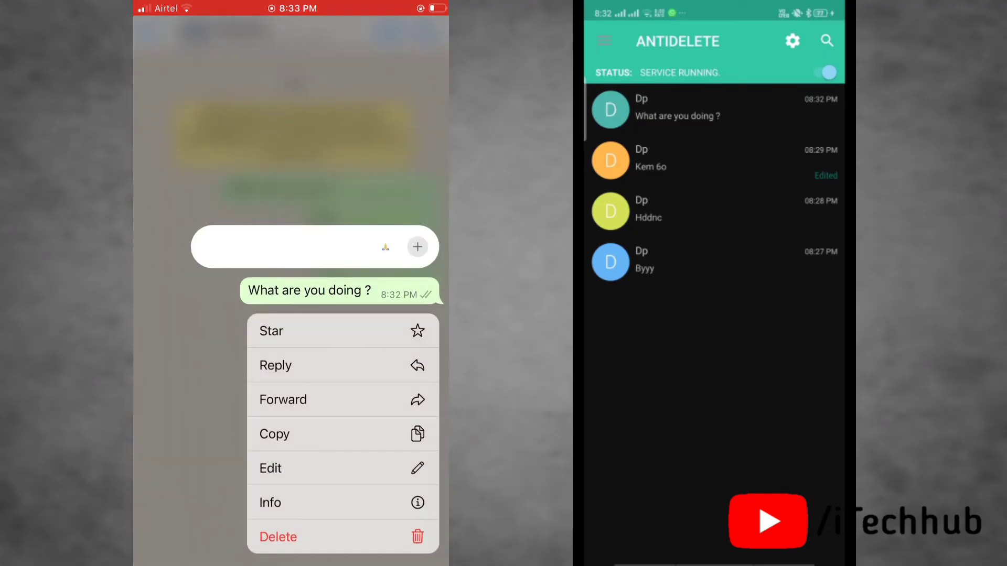
Step: Append red heart emojis to 'What are you doing ?' and save the edit
{"action": "left_click", "coordinate": [270, 468]}
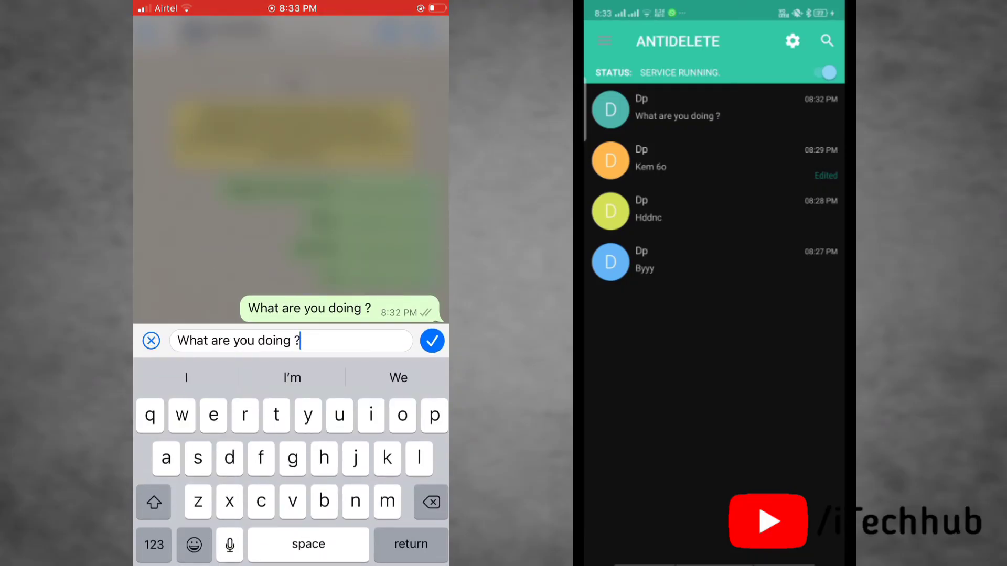
{"action": "left_click", "coordinate": [194, 545]}
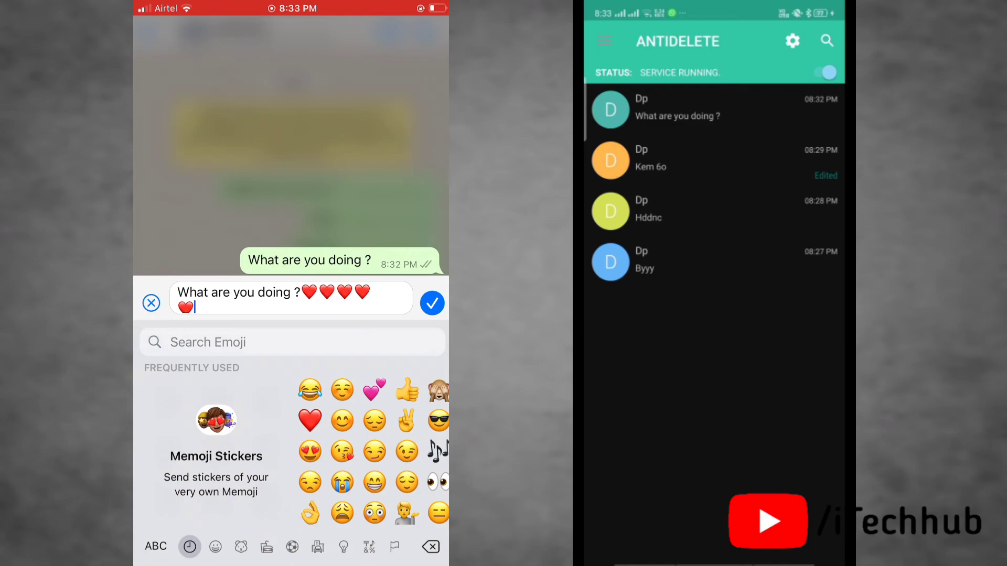
{"action": "left_click", "coordinate": [432, 303]}
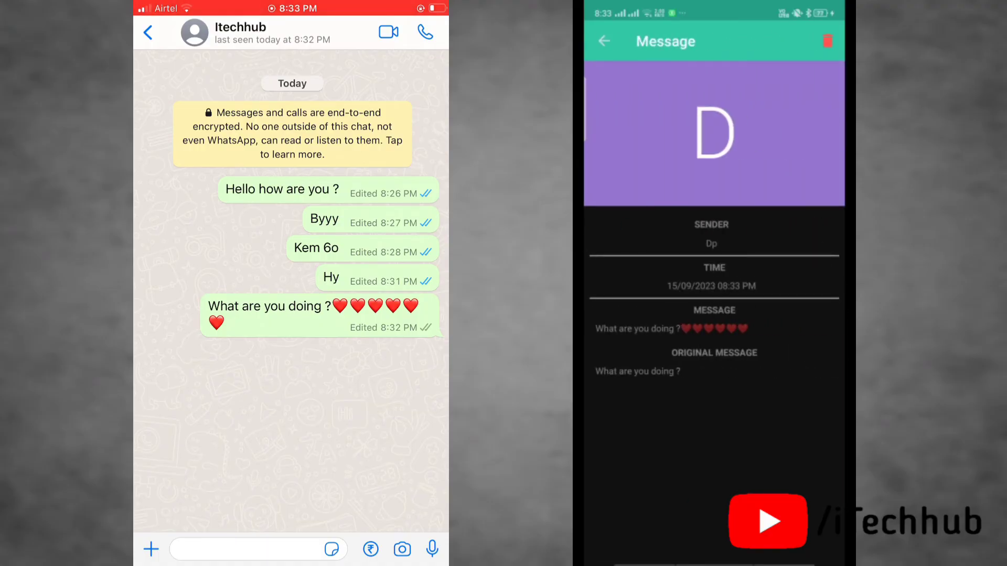
Step: Return to Antidelete's logged message list, then go home and swipe through pages
{"action": "left_click", "coordinate": [603, 41]}
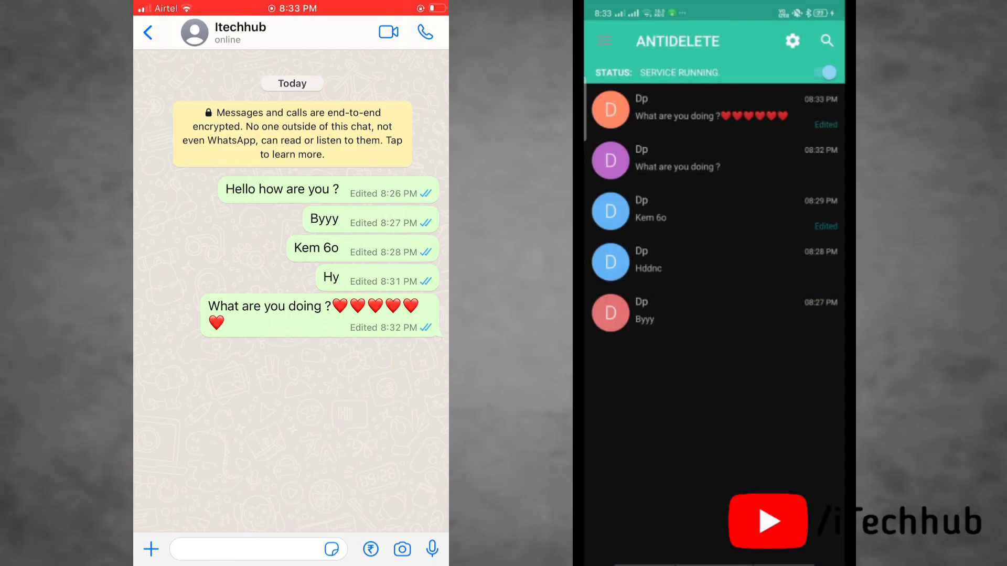
{"action": "left_click", "coordinate": [706, 160]}
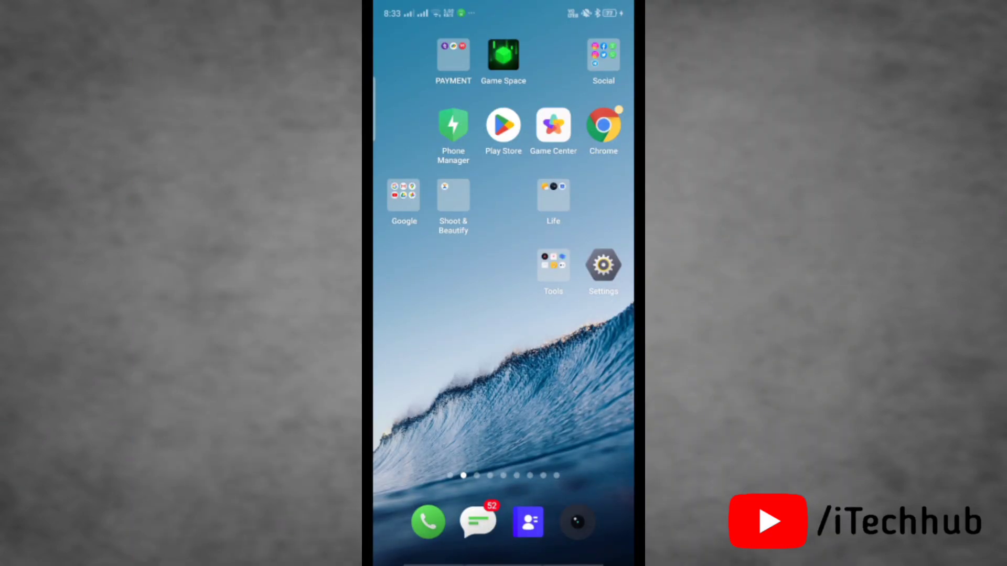
{"action": "scroll", "scroll_direction": "left", "scroll_amount": 3}
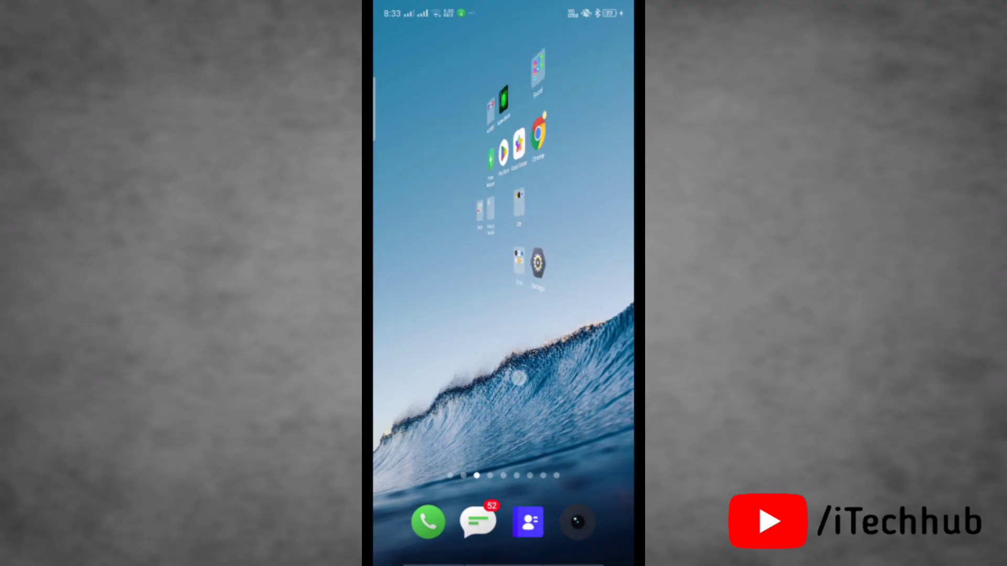